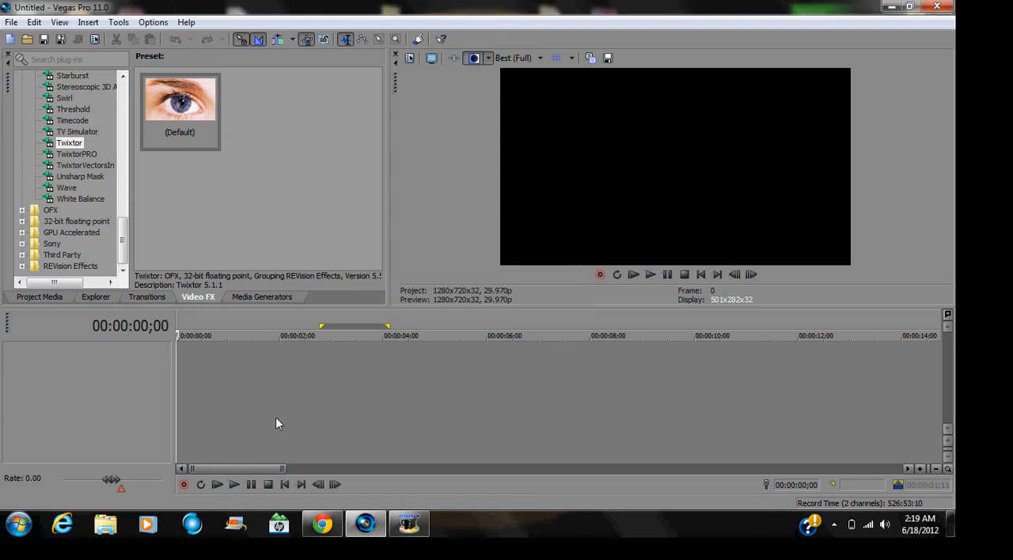
mouse_move(11, 22)
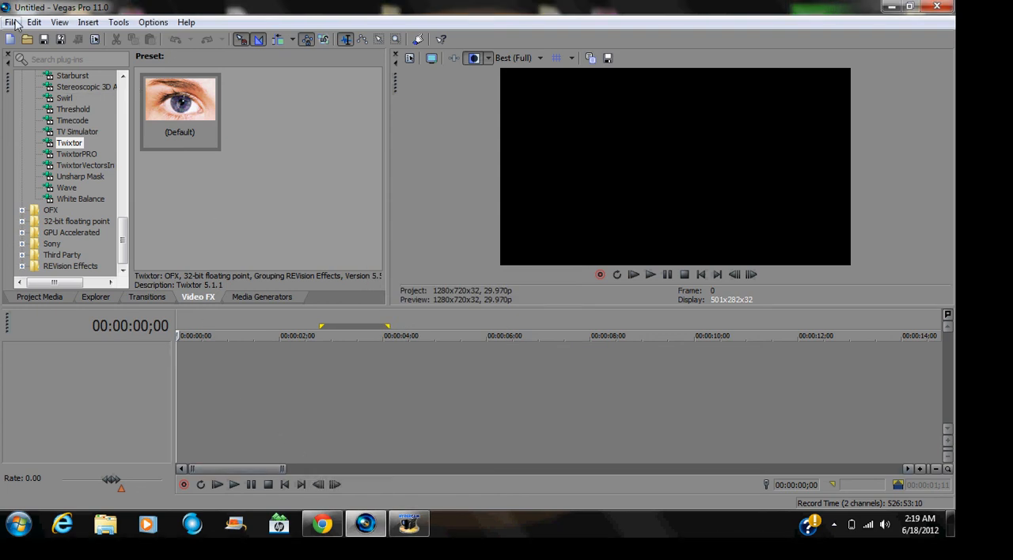
Open the clip 2012_6_18_0_13_6 from the Videos folder onto the timeline.
left_click(12, 21)
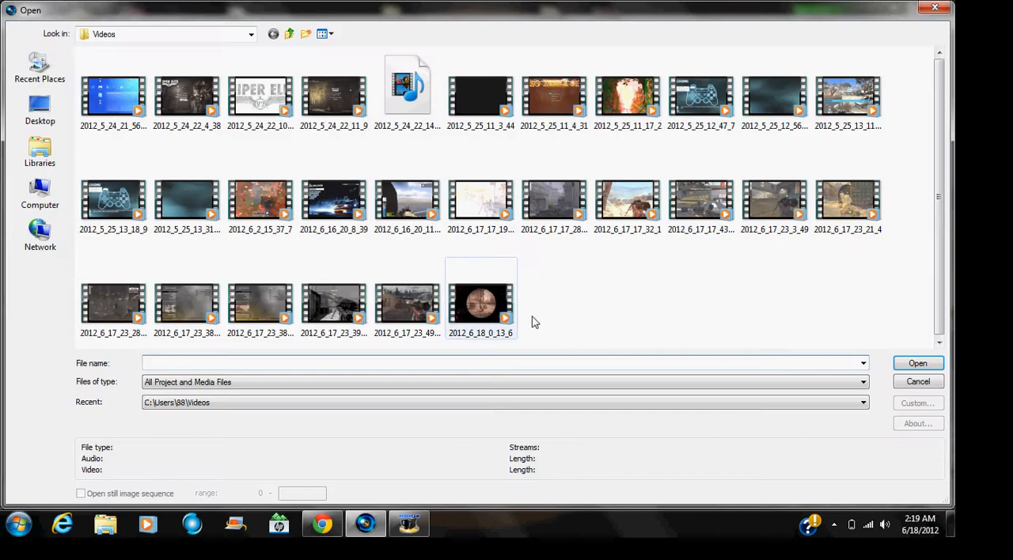
left_click(917, 363)
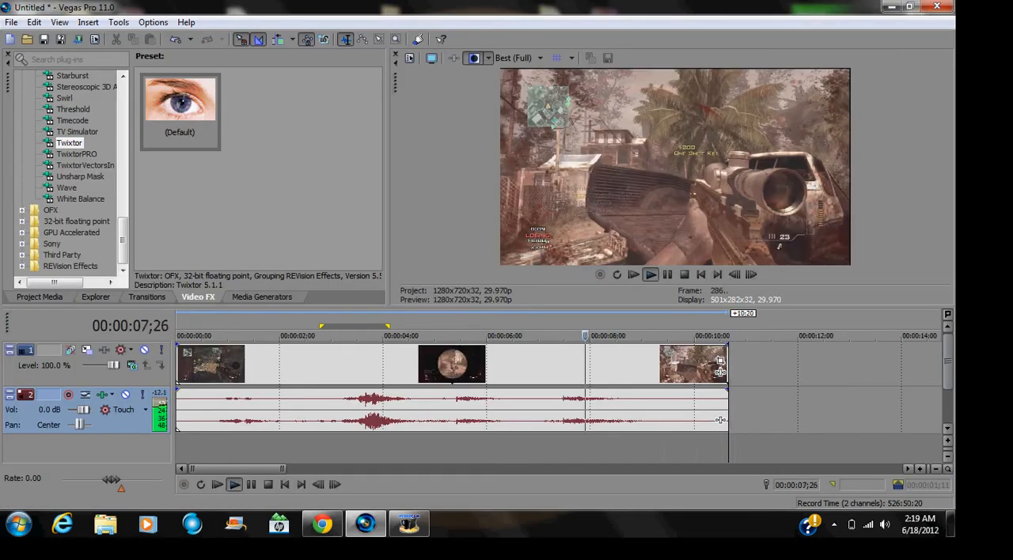
Split the clip at 3;03 and again at 3;26.
left_click(285, 336)
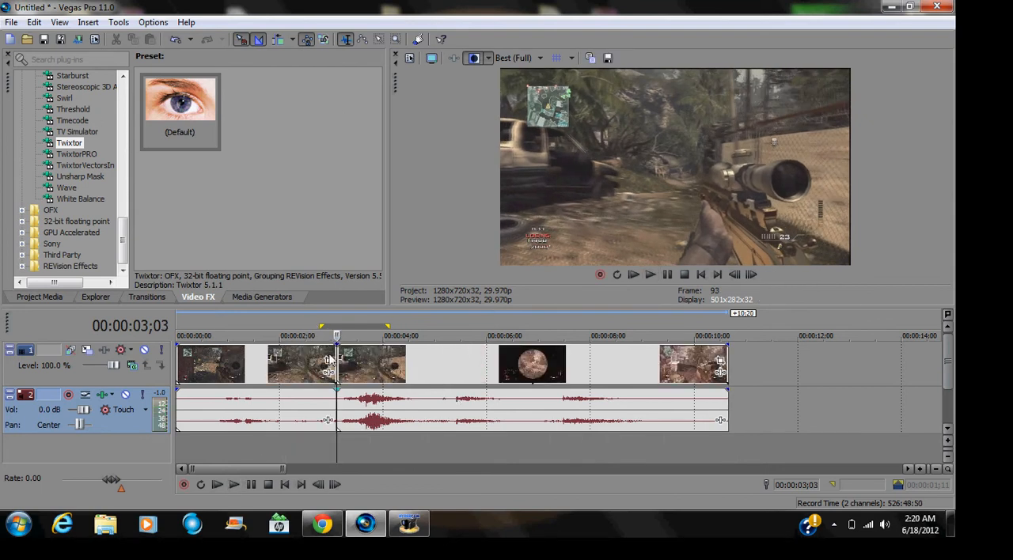
left_click(633, 274)
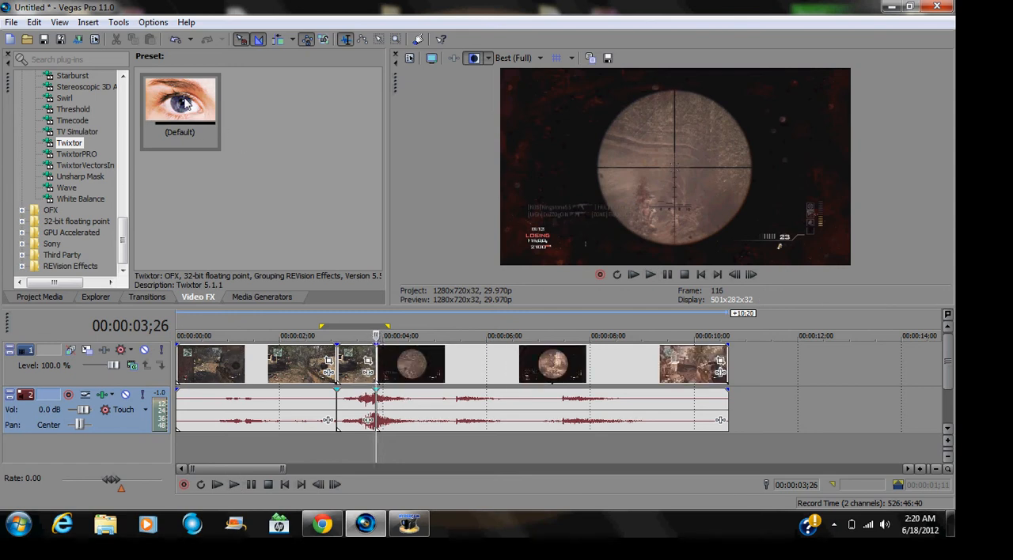
mouse_move(352, 362)
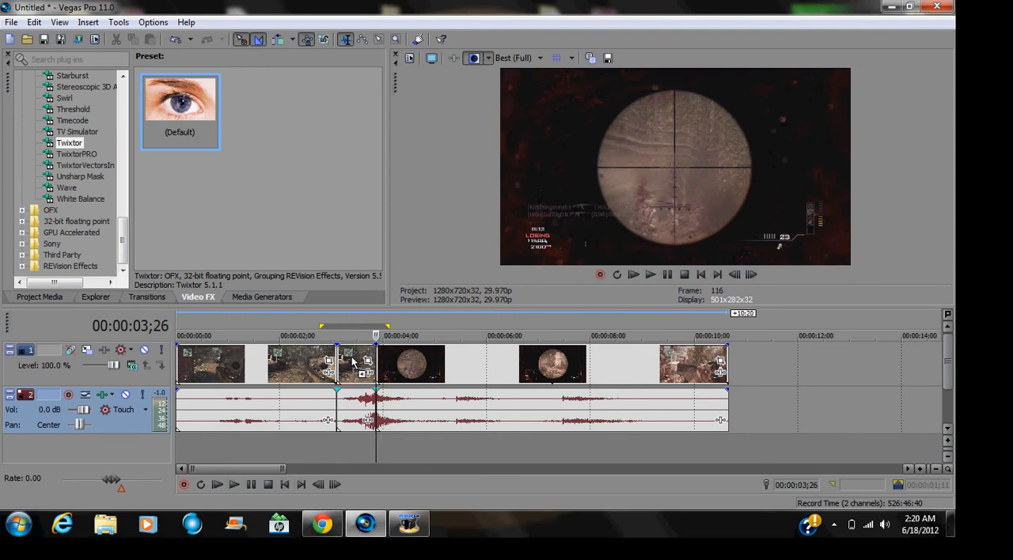
Set Twixtor's Speed % to 5 and close the Video Event FX window.
double_click(352, 364)
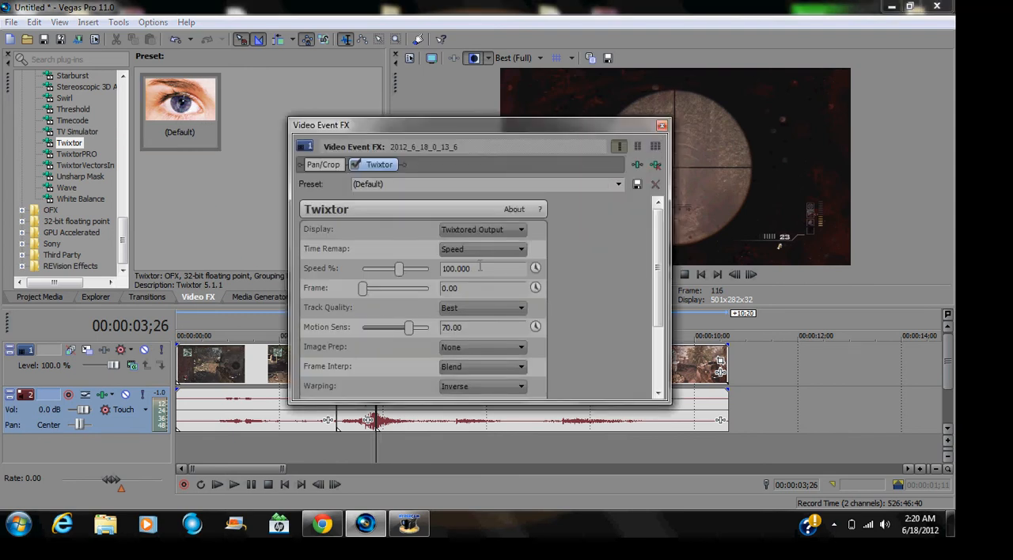
type("5")
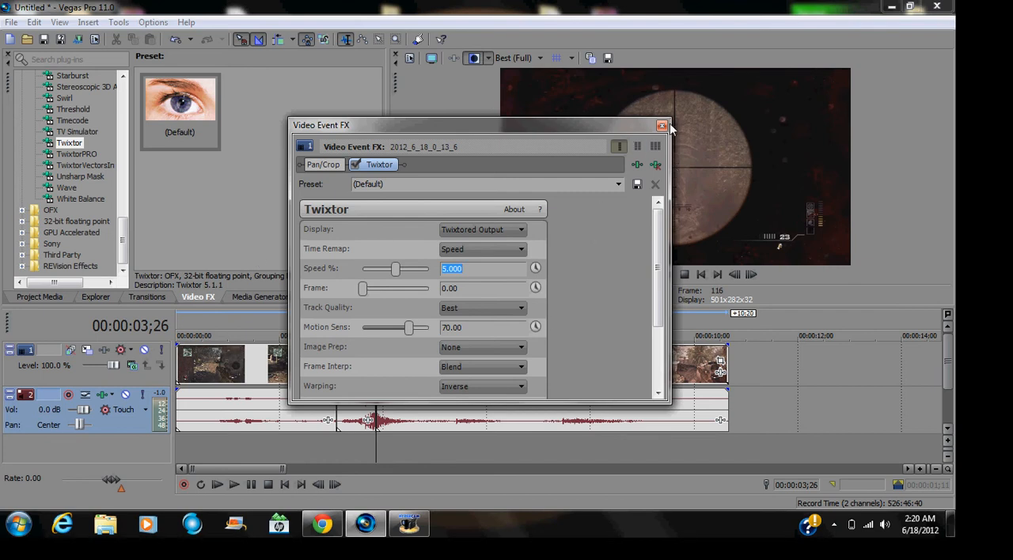
left_click(662, 126)
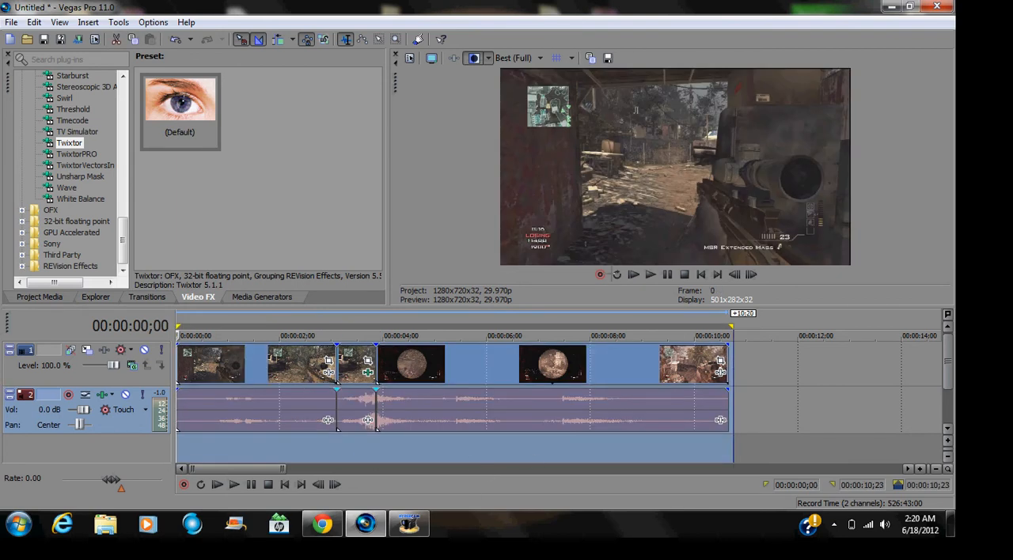
left_click(633, 275)
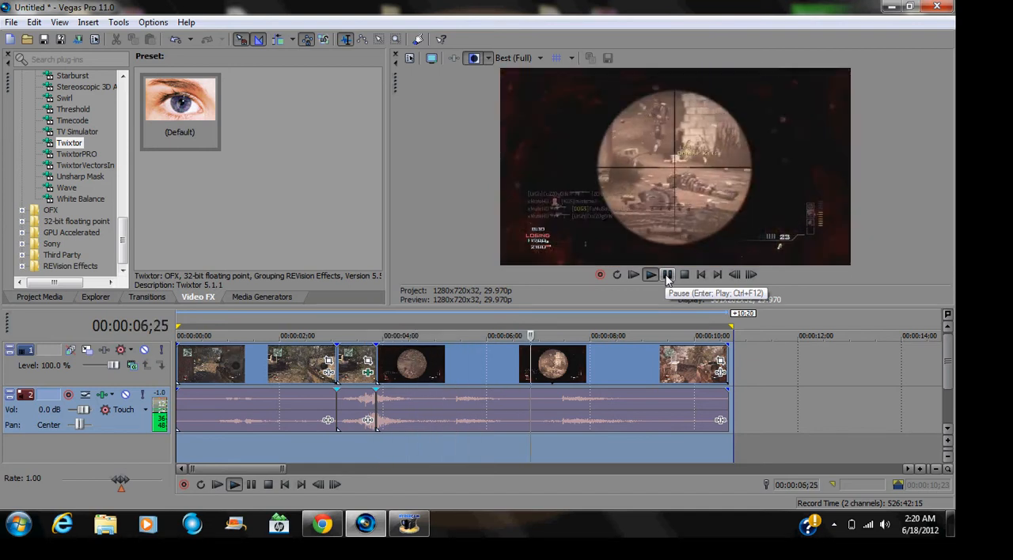
left_click(633, 274)
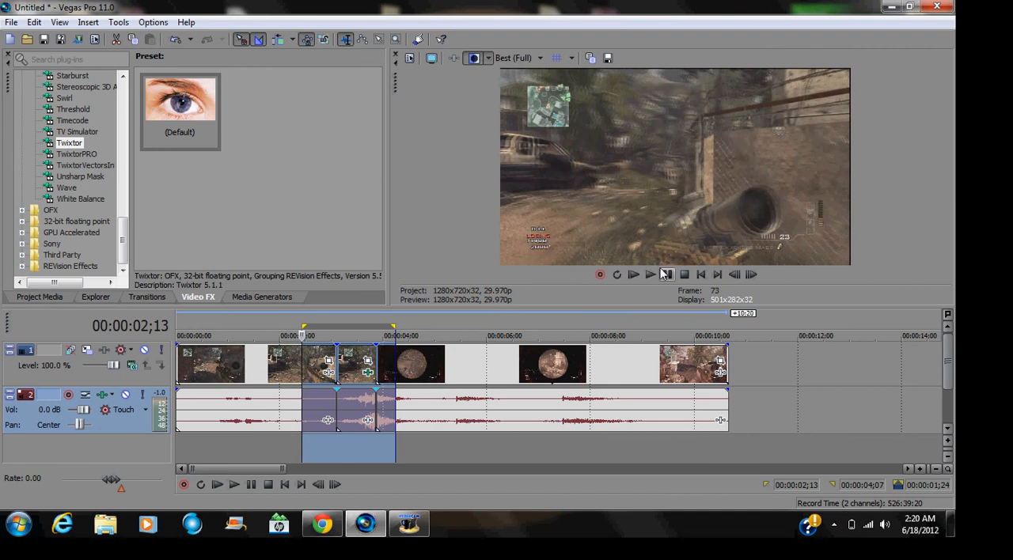
left_click(633, 274)
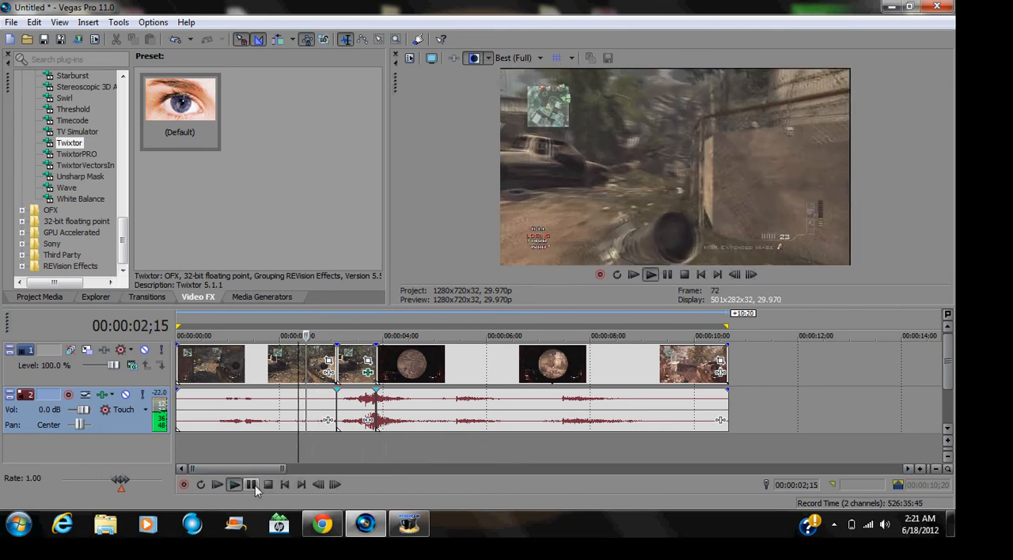
left_click(251, 484)
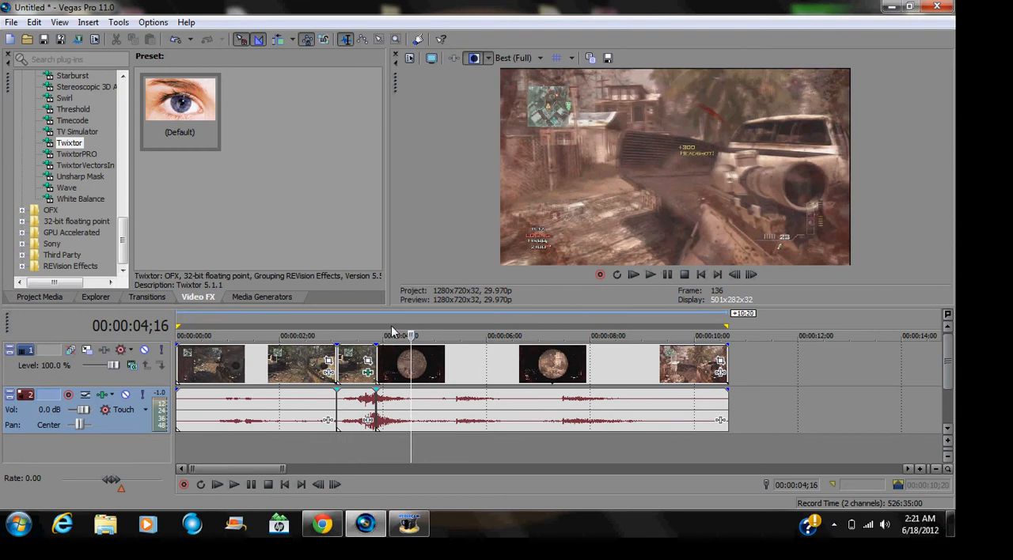
mouse_move(315, 360)
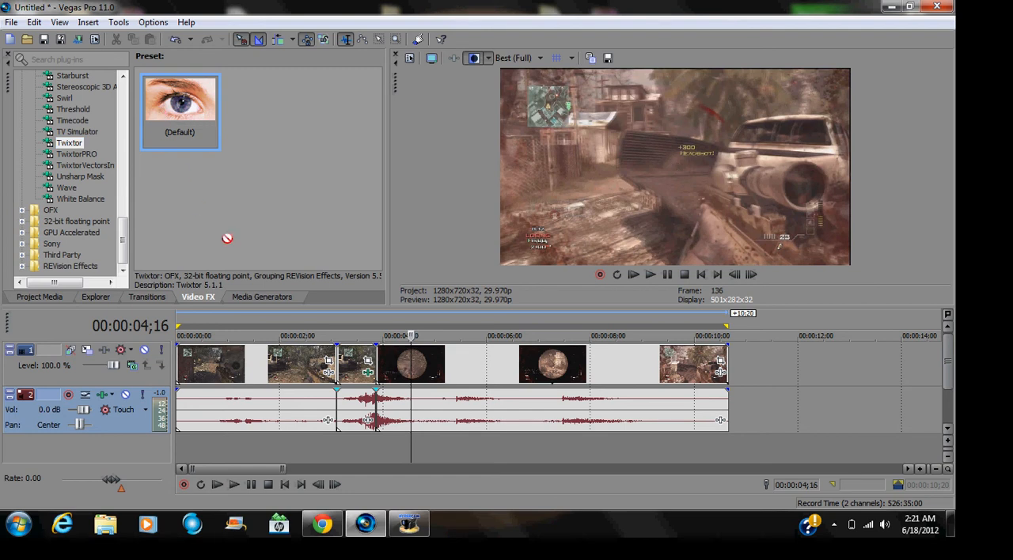
Change the first Twixtor instance's Speed % from 5 to 30, then close Video Event FX.
double_click(327, 364)
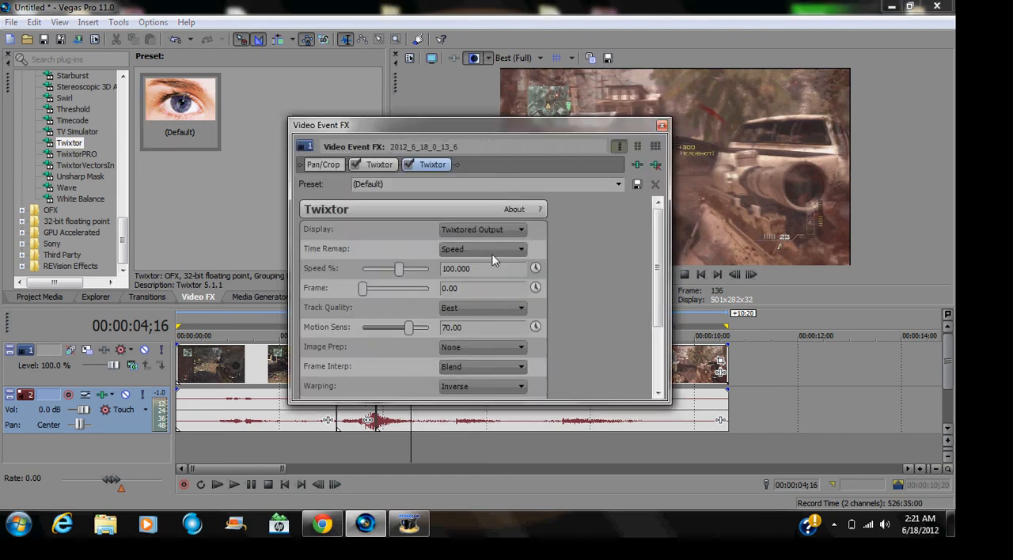
left_click(432, 164)
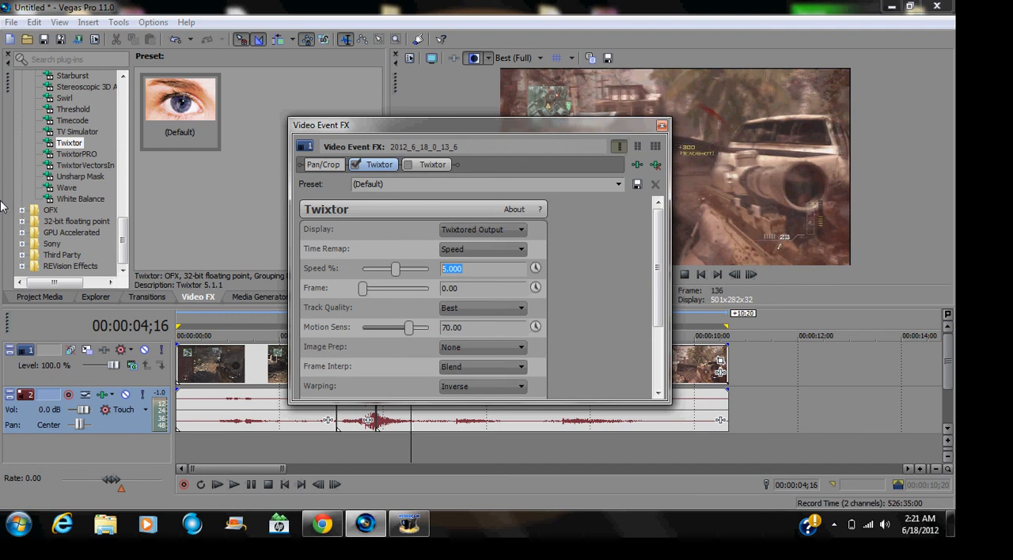
type("100")
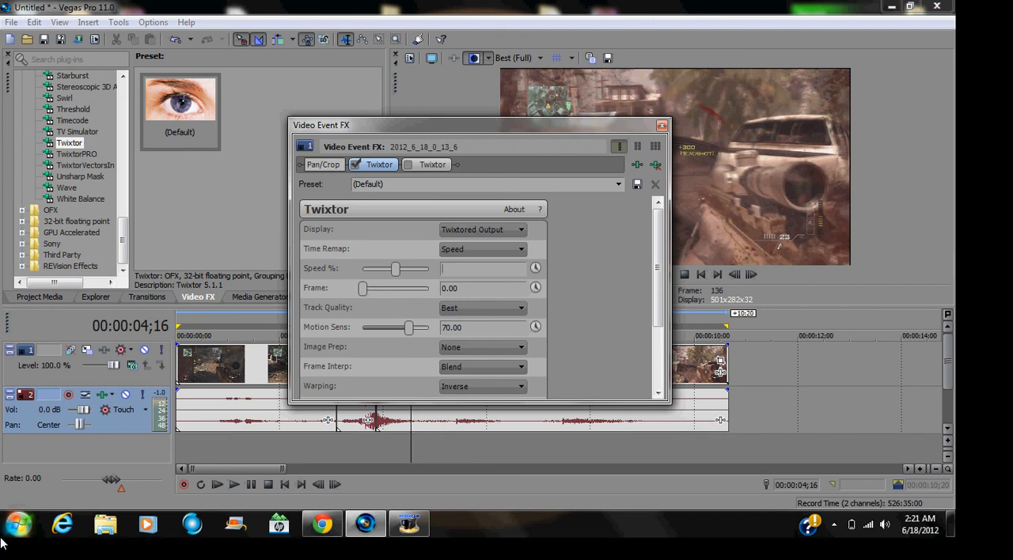
type("30")
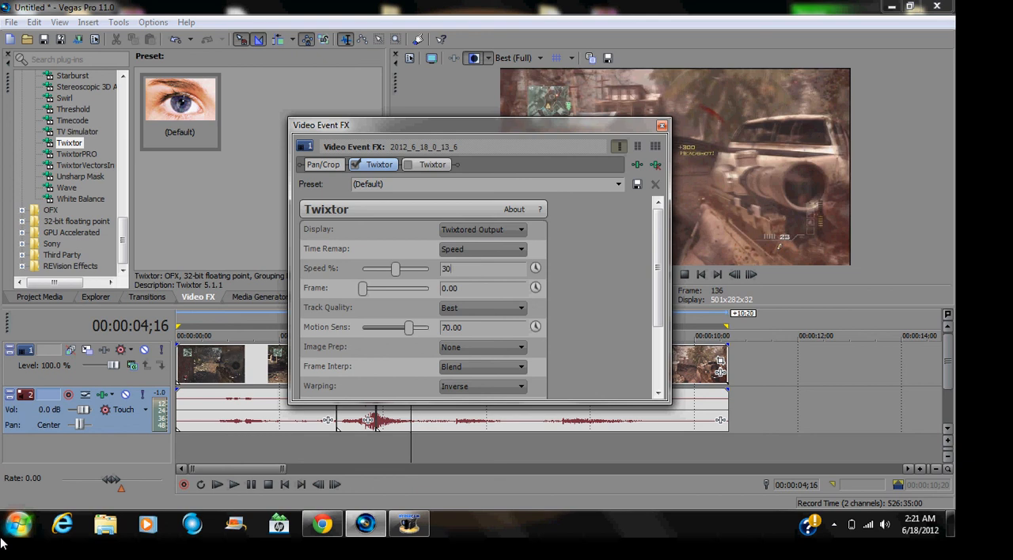
triple_click(483, 269)
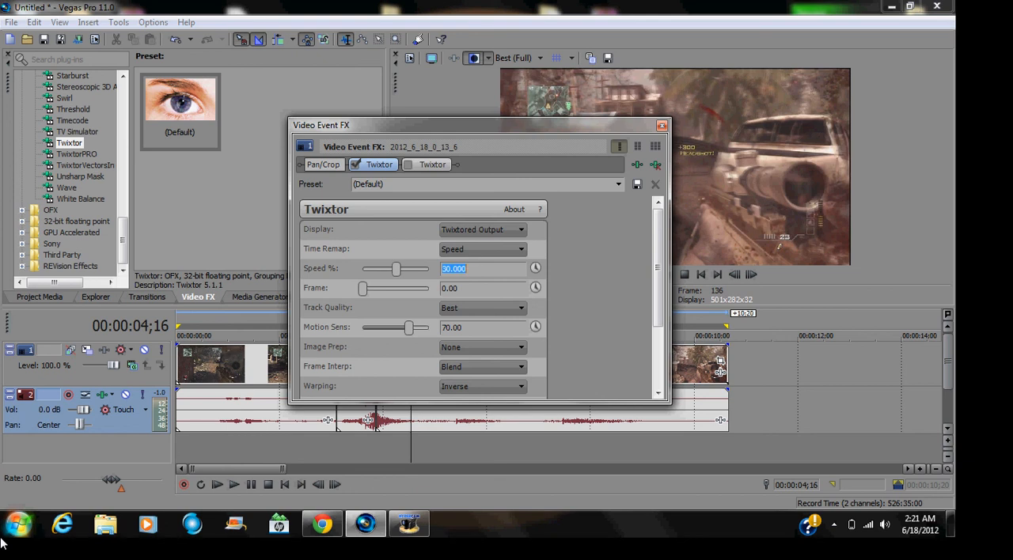
mouse_move(621, 115)
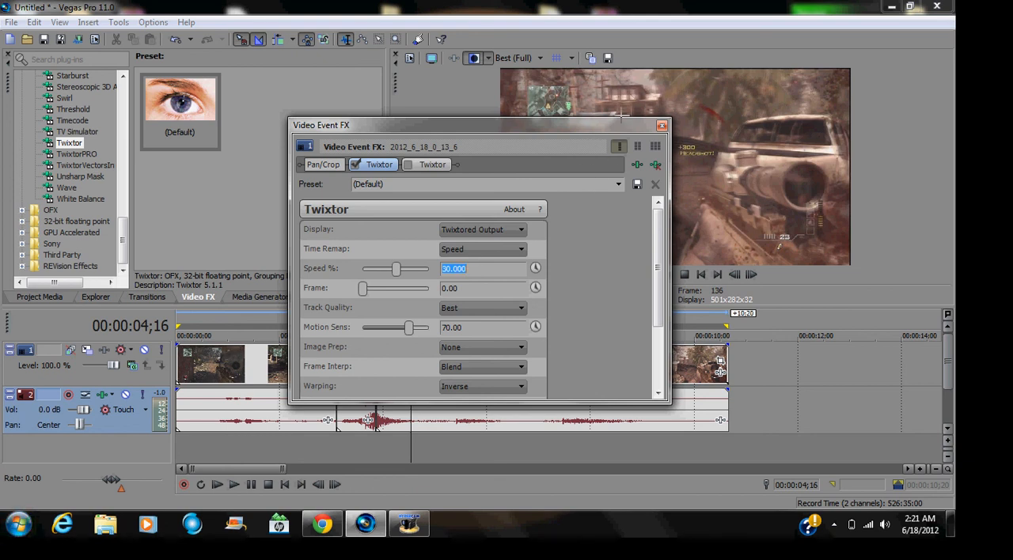
left_click(656, 125)
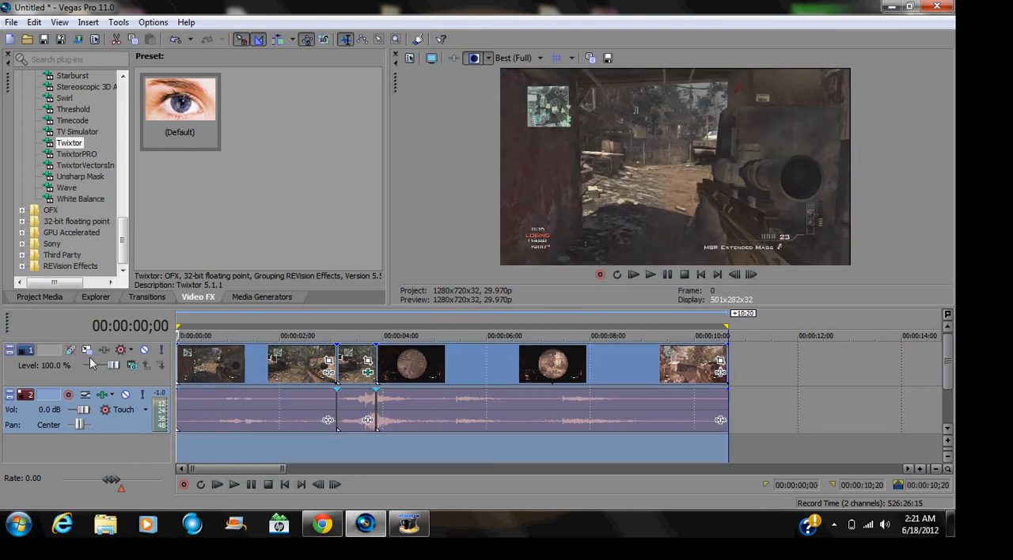
Move the playhead to the scope shot in the clip.
left_click(216, 485)
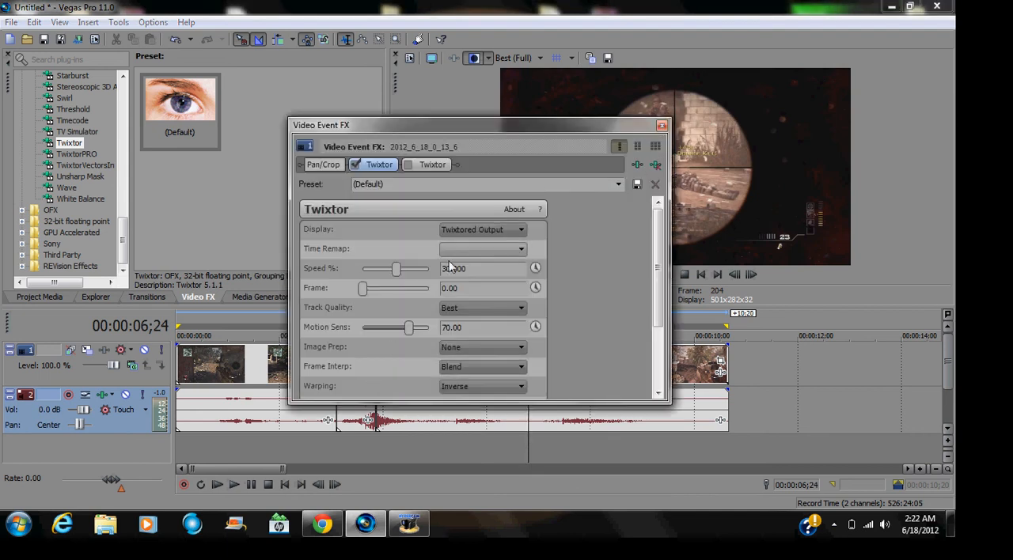
Enable keyframe animation on Twixtor's Speed % and close Video Event FX.
left_click(483, 249)
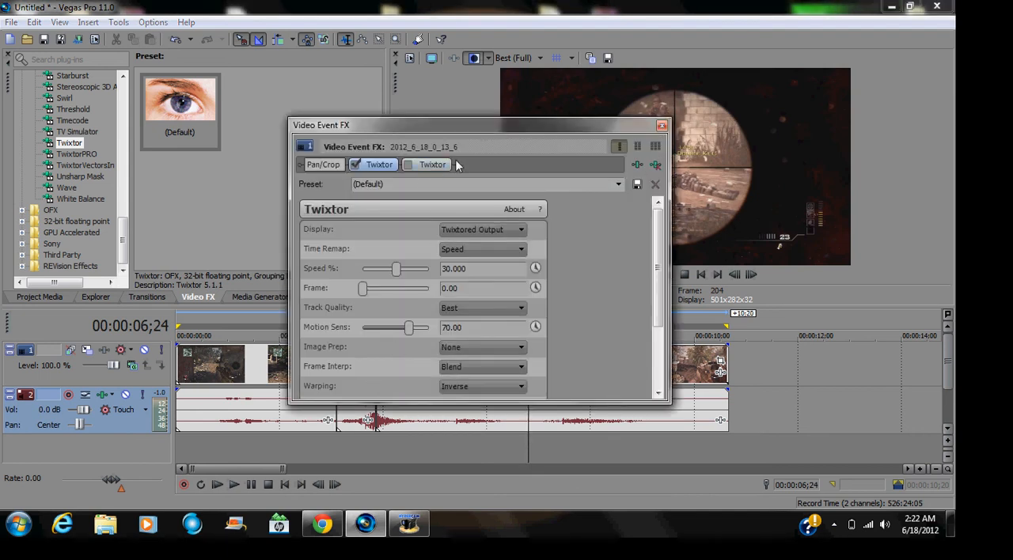
left_click(379, 164)
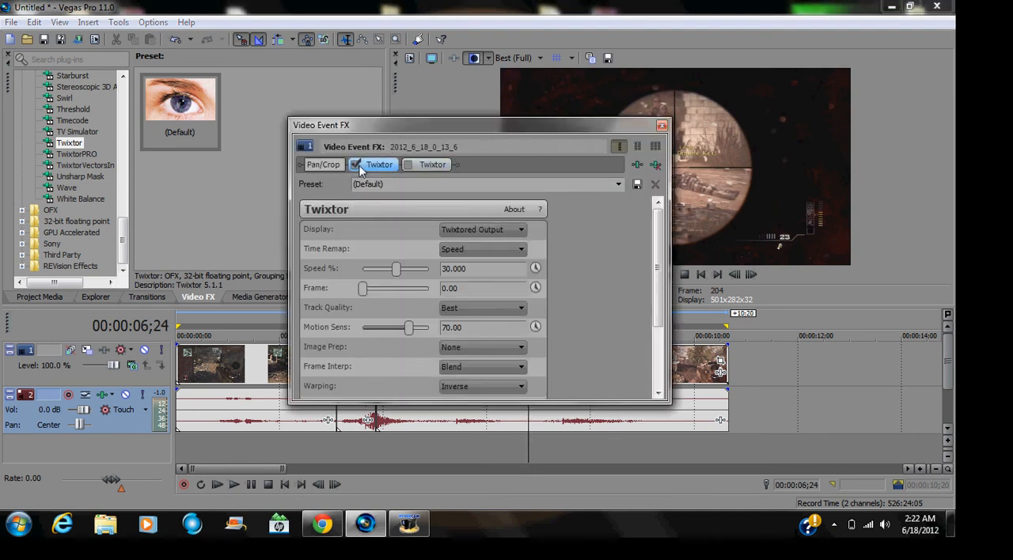
left_click(357, 165)
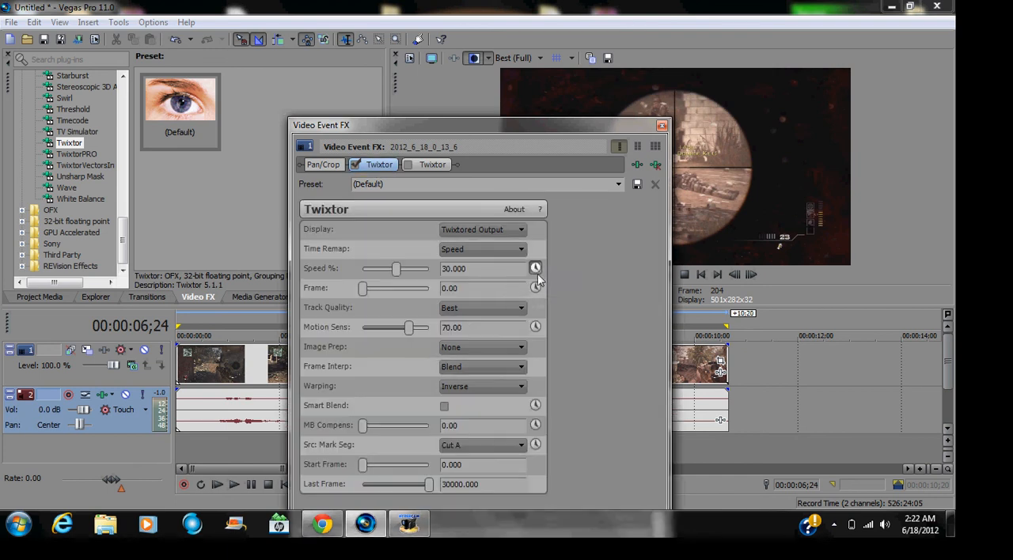
mouse_move(463, 125)
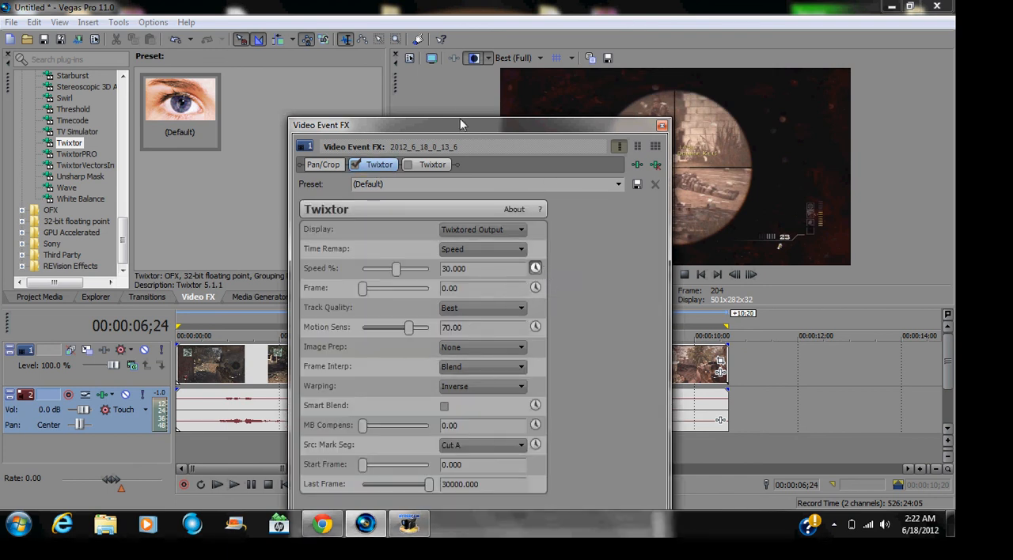
left_click_drag(461, 125, 457, 306)
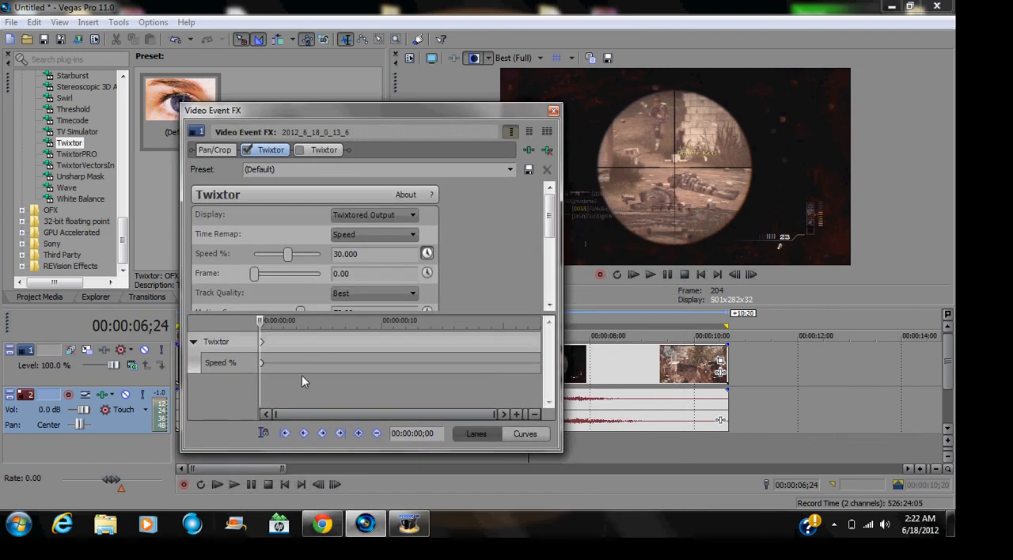
mouse_move(258, 320)
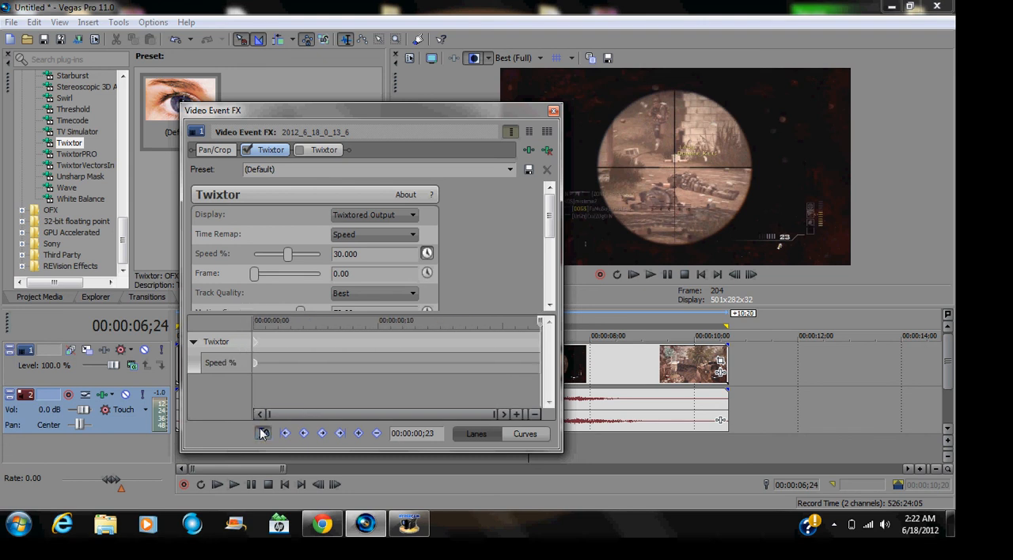
mouse_move(262, 327)
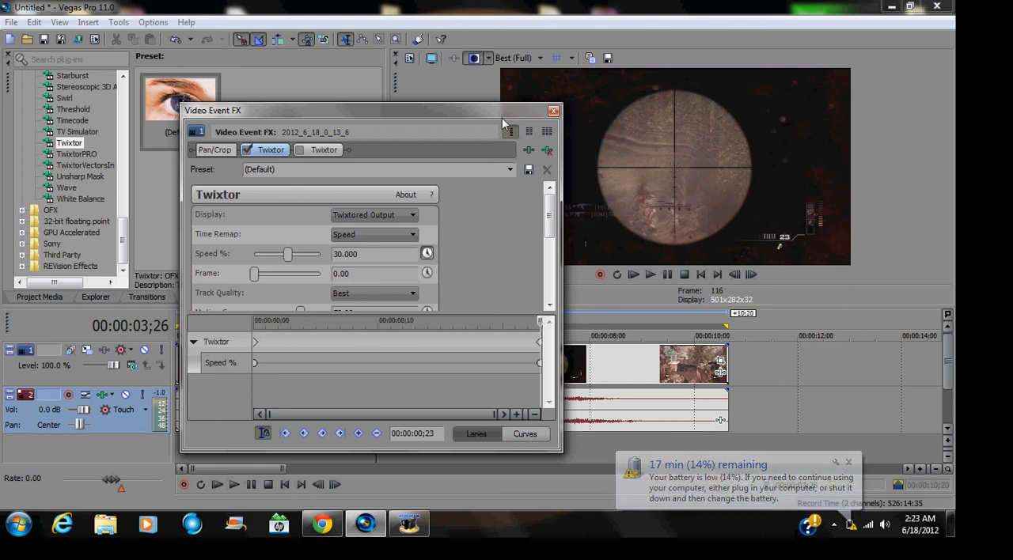
left_click(553, 110)
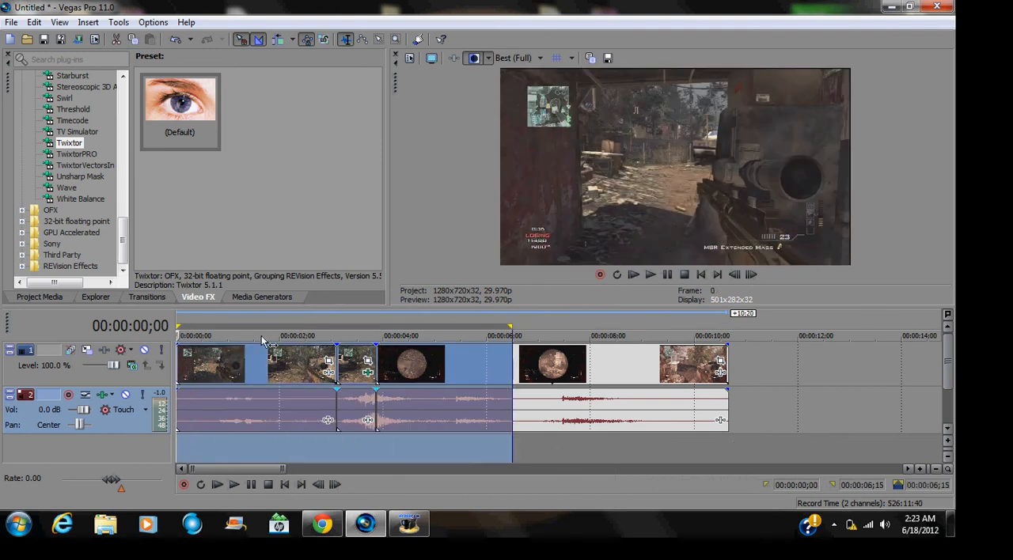
Preview the slow-motion scope section, pause, then switch to HyperCam.
left_click(649, 274)
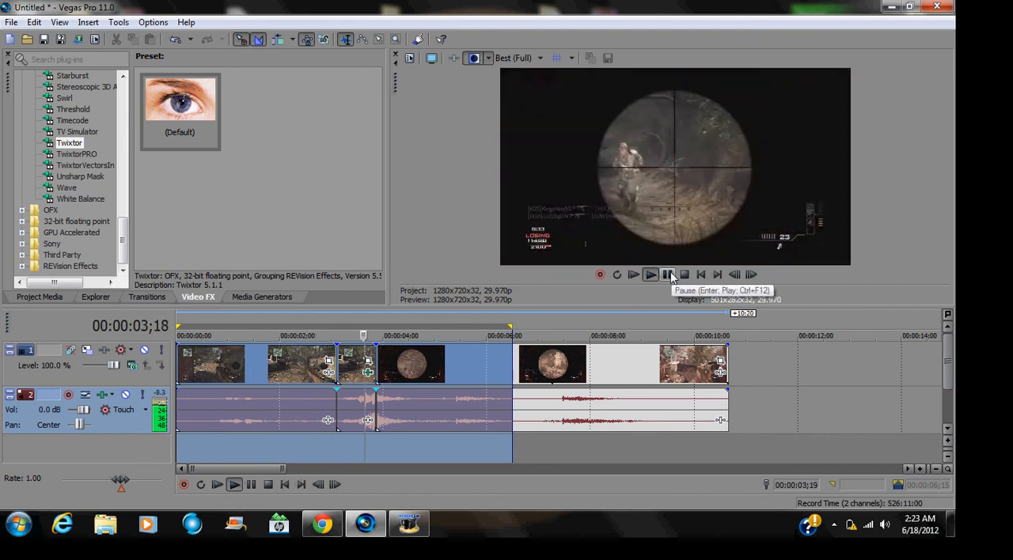
left_click(650, 275)
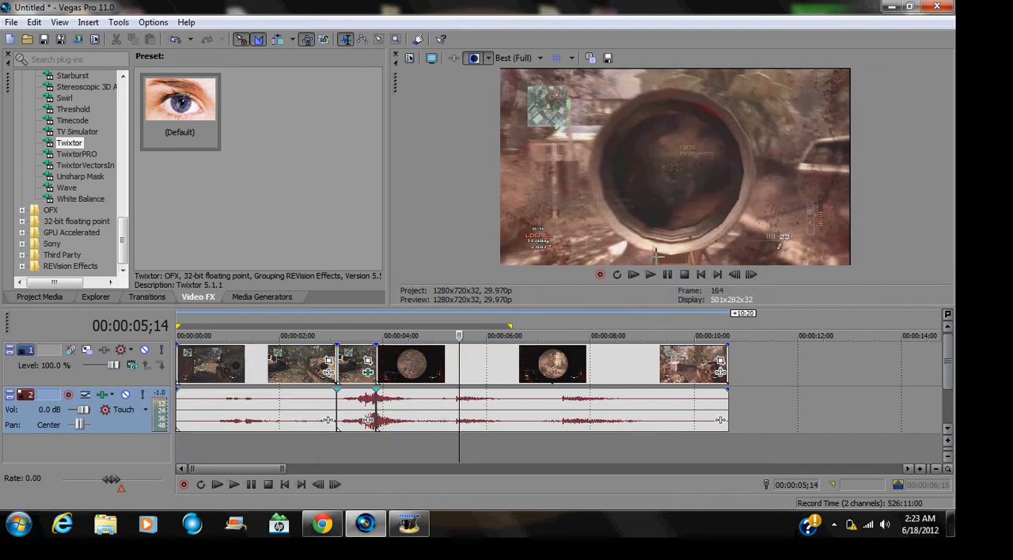
mouse_move(530, 373)
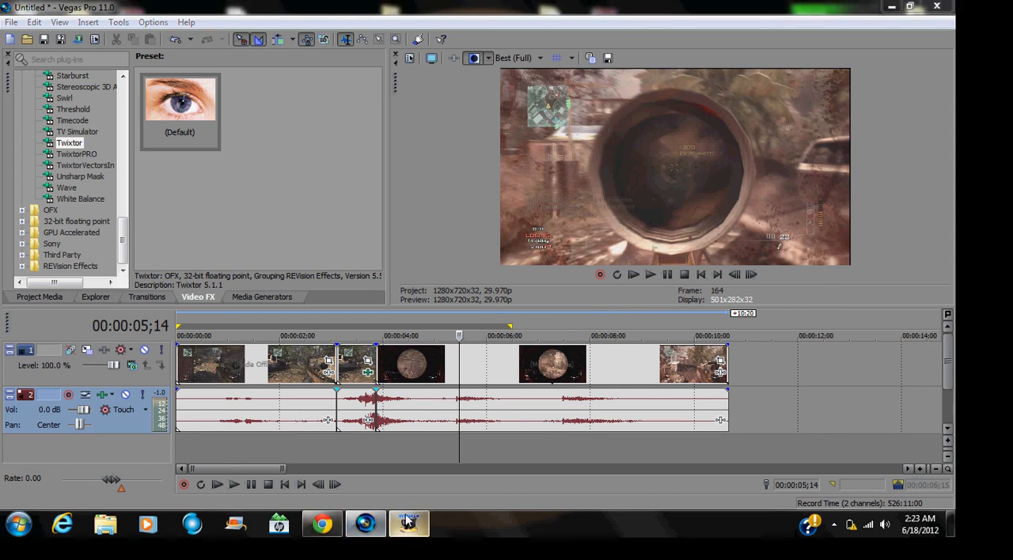
left_click(409, 523)
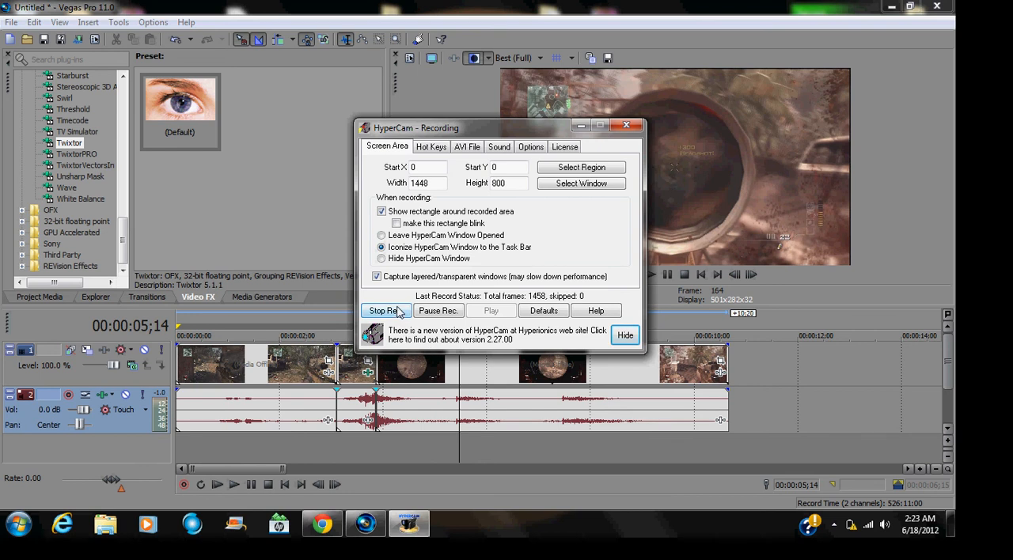